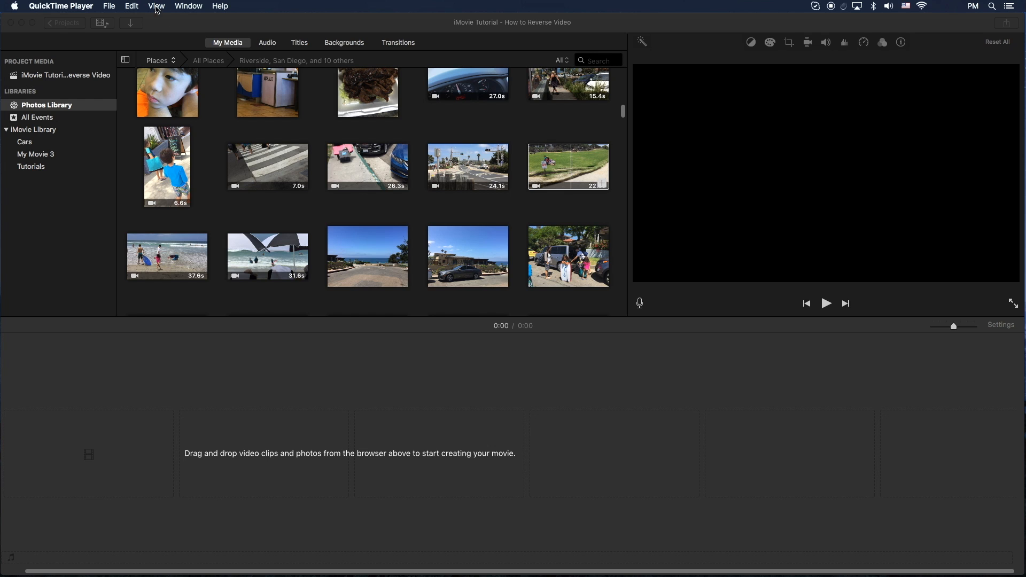
Place the sunny park clip onto the project timeline as a 22-second movie
click(566, 166)
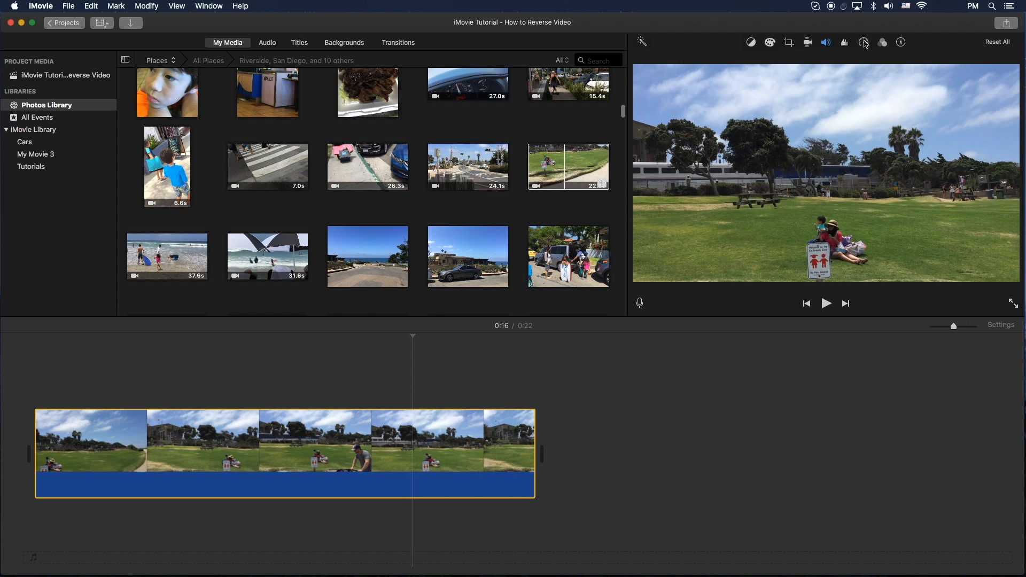
Set the park clip to play in reverse via its Speed settings
click(863, 42)
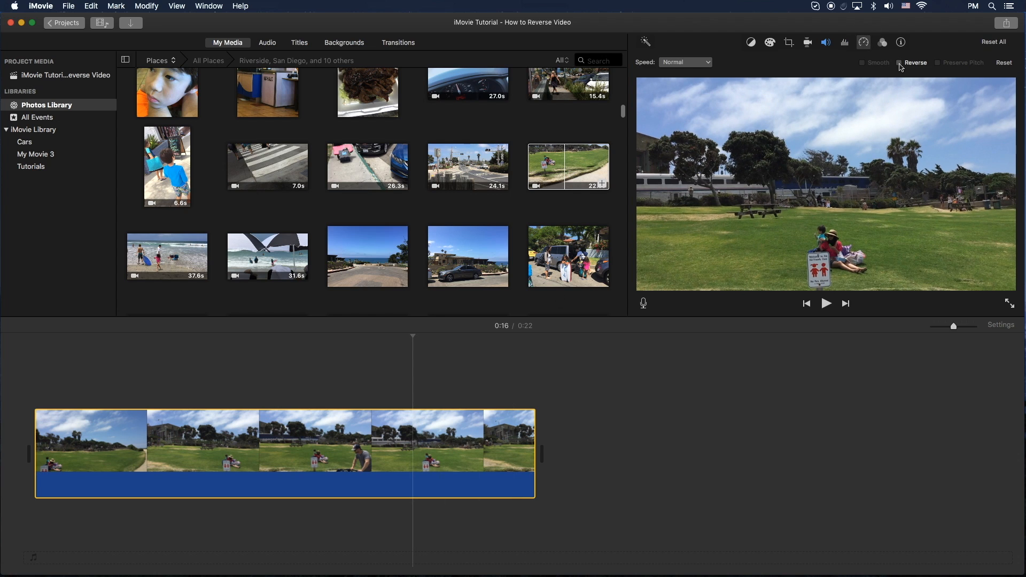
click(900, 61)
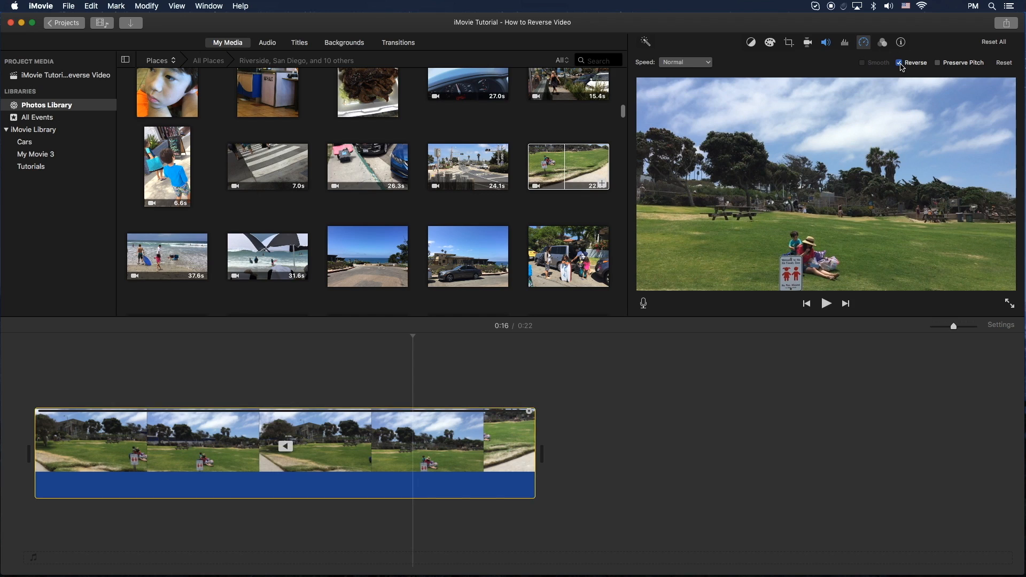
mouse_move(912, 66)
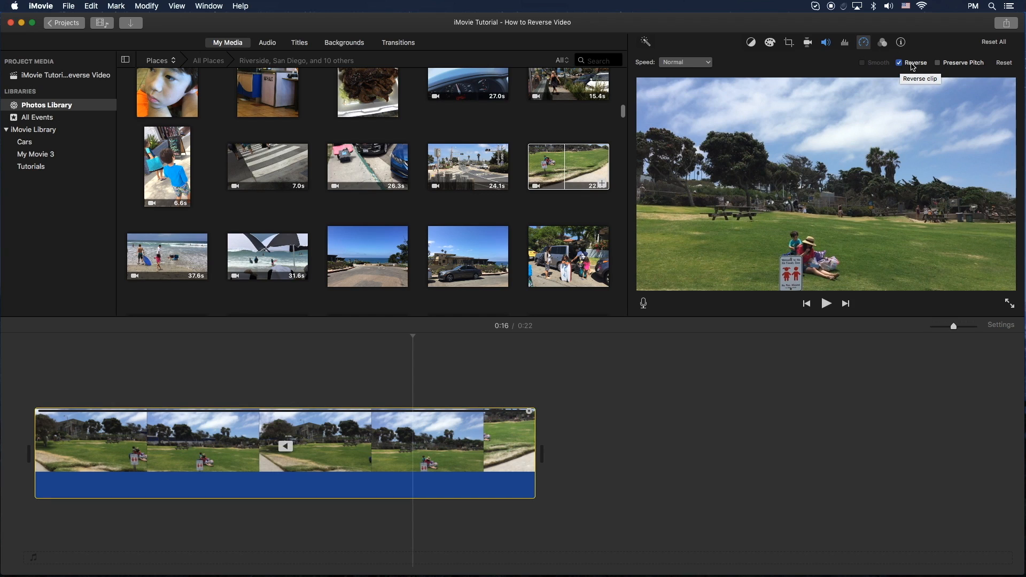
mouse_move(946, 64)
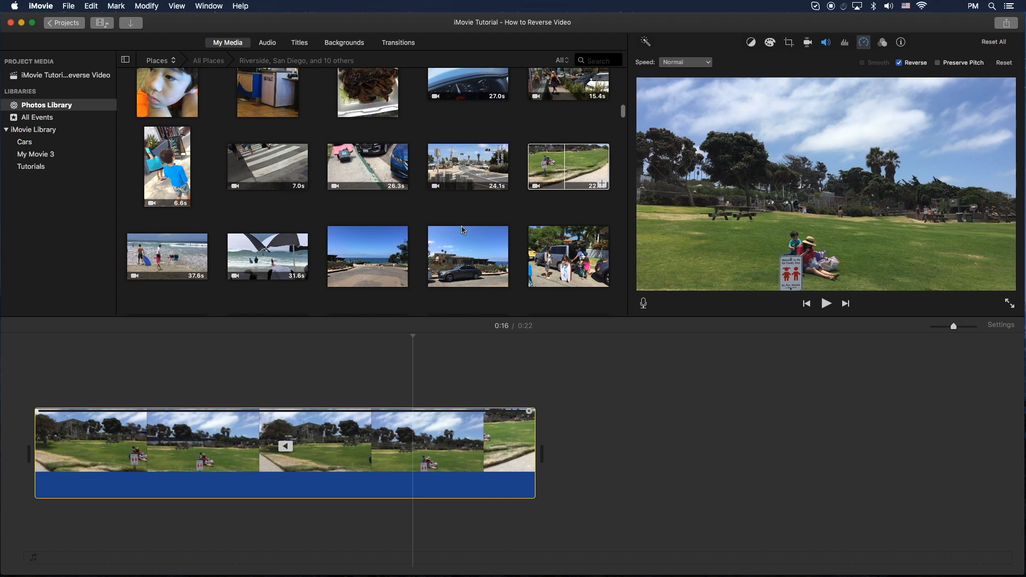
Mark a 4.4-second range near the start of the reversed park clip
click(825, 302)
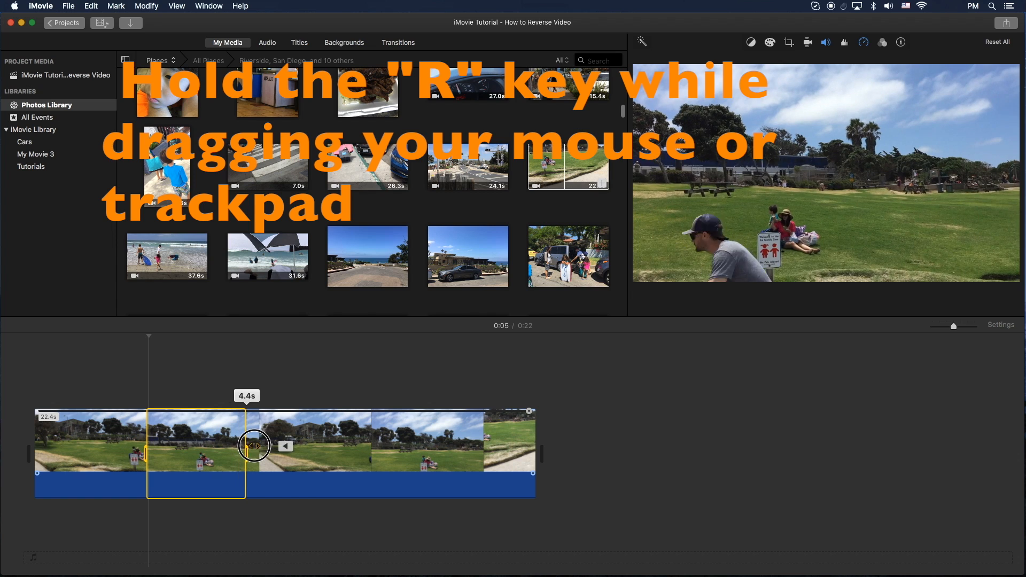
Trim the reversed park clip so the movie runs about 11 seconds
drag(256, 446, 284, 446)
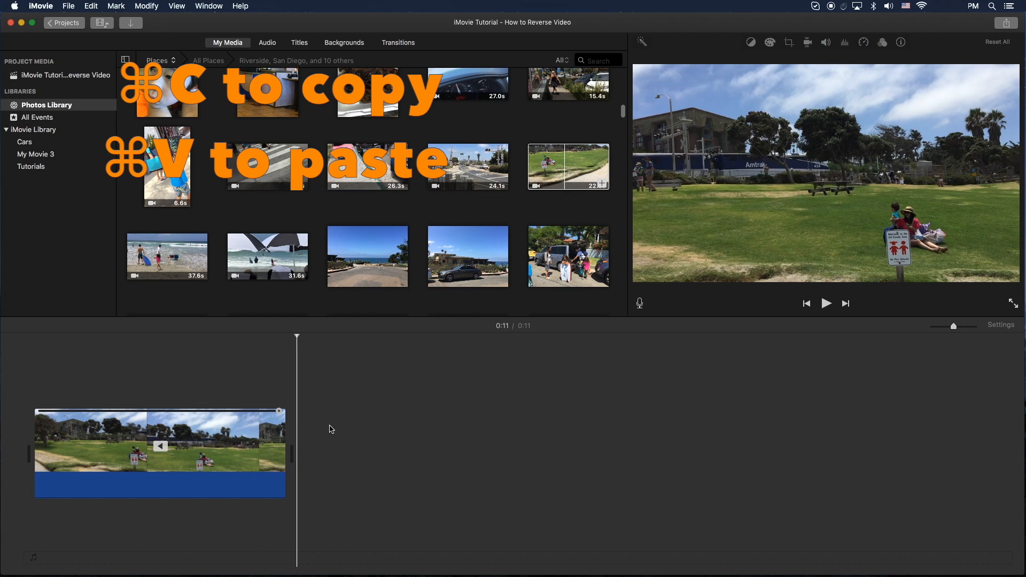
Paste the copied section after the reversed clip, making a 17-second movie, and play it
key(cmd+v)
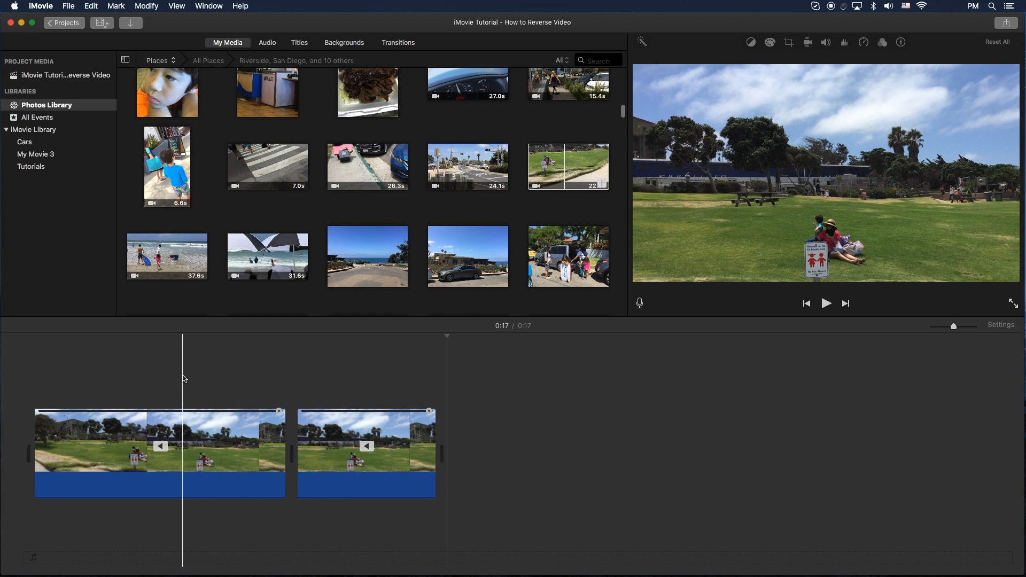
click(825, 303)
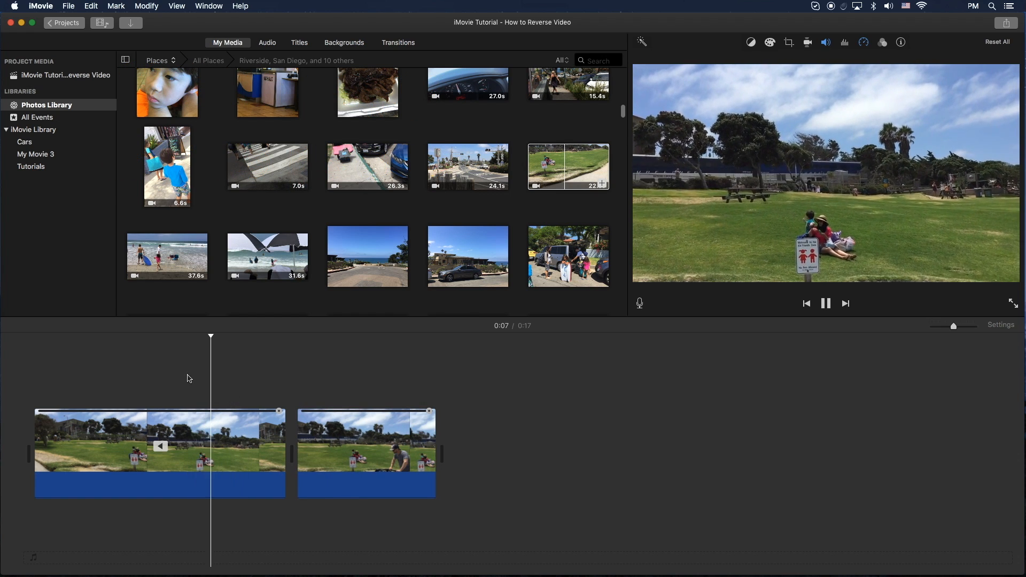